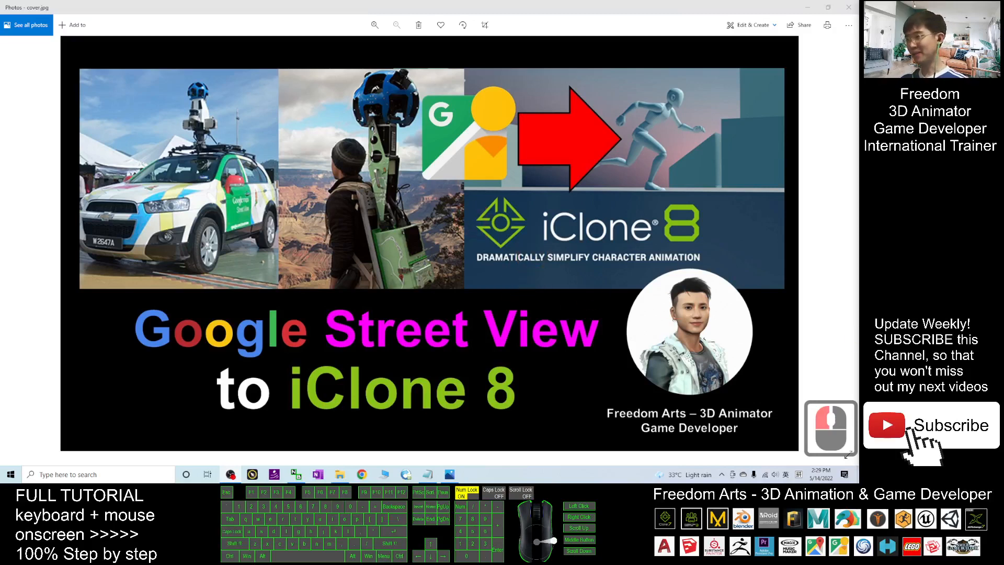
Close the Photos window showing cover.jpg to reveal the desktop
click(182, 318)
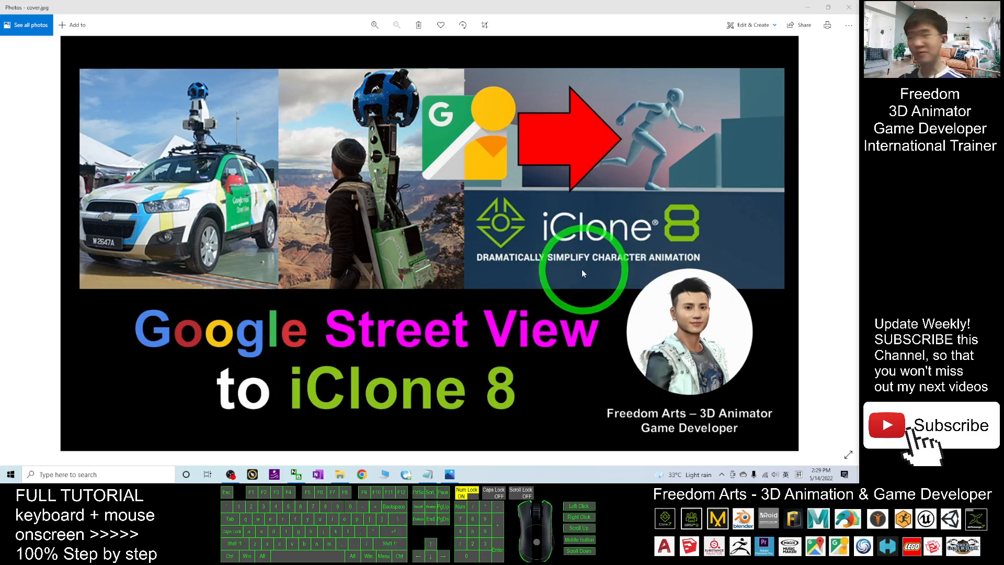
mouse_move(365, 186)
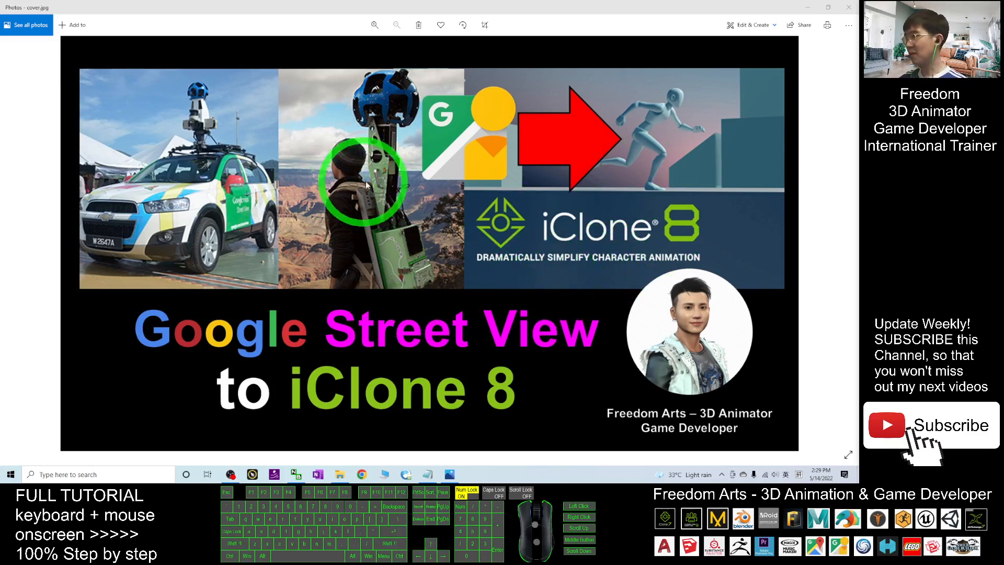
click(429, 474)
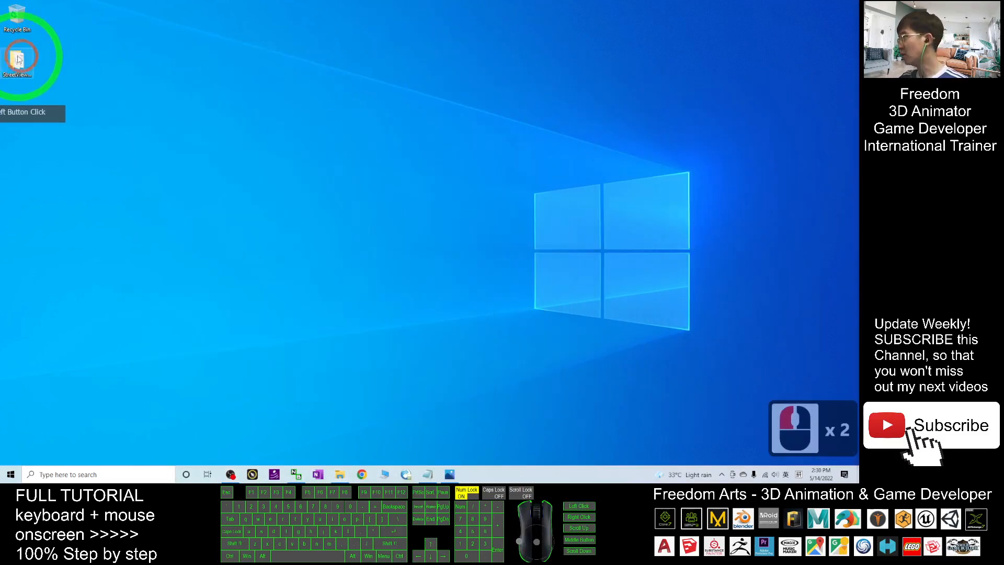
Open the StreetViewGrabber(v1.6.0) folder from the desktop in File Explorer
double_click(21, 54)
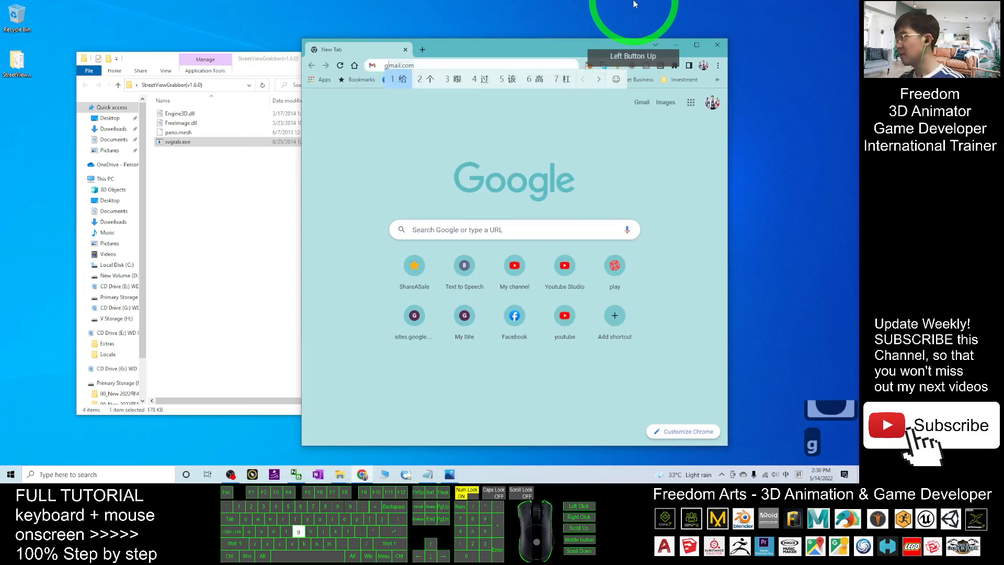
Search 'google maps' in Chrome and open the Google Maps site
text(google maps)
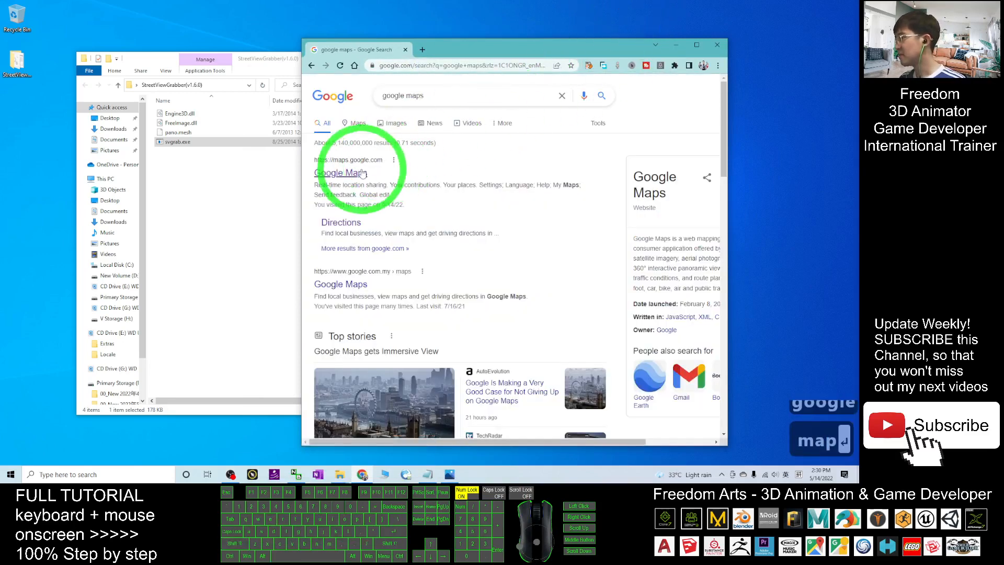
click(340, 172)
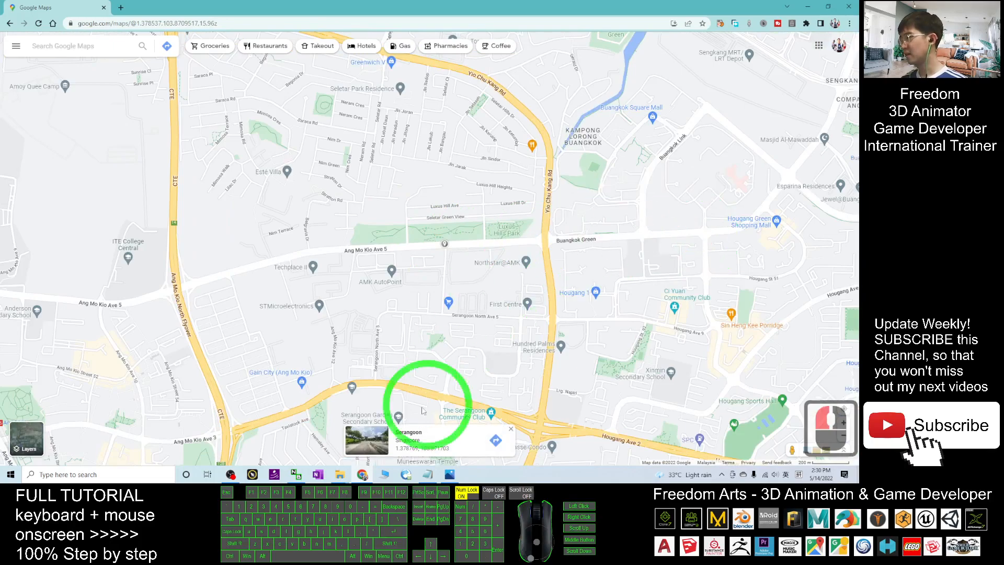
Enter Street View at Ang Mo Kio Linear Park, look around the panorama, then set Chrome aside
click(367, 440)
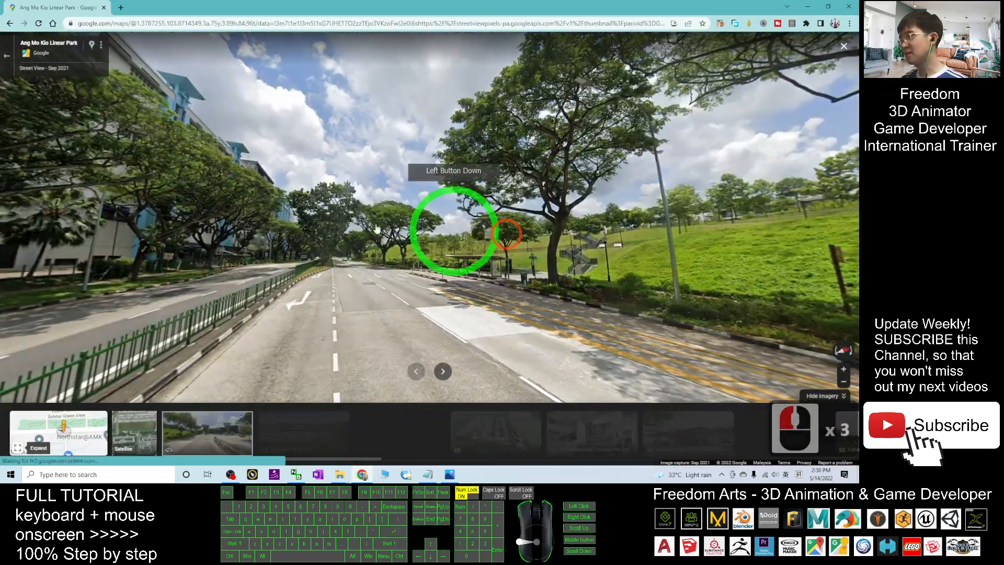
drag(455, 230, 413, 138)
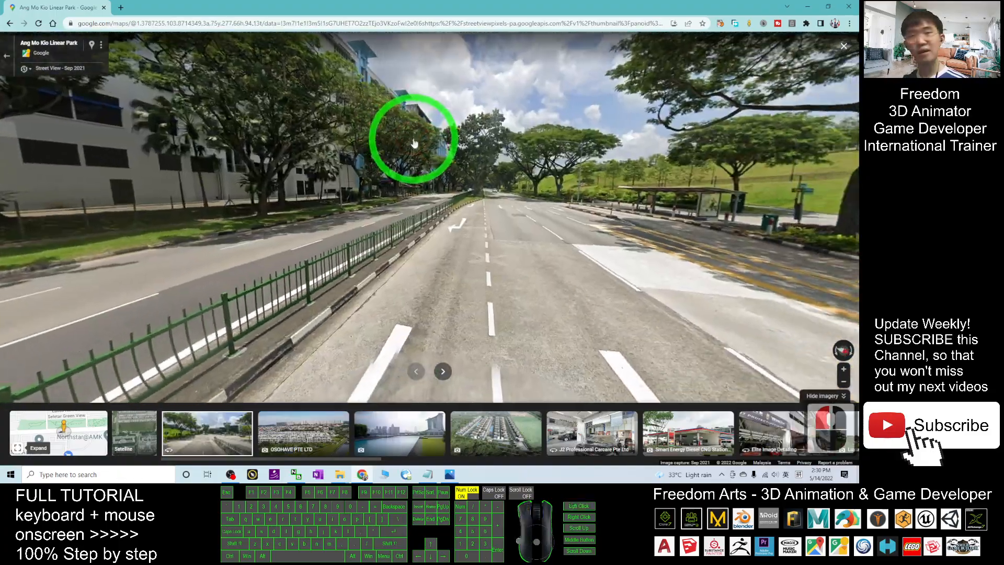
drag(413, 138, 500, 289)
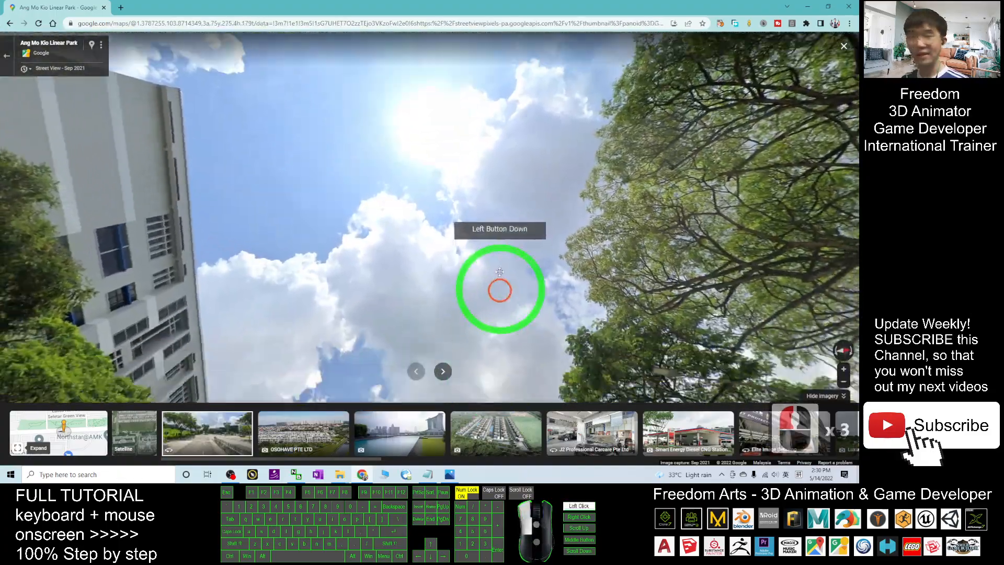
drag(500, 290, 250, 166)
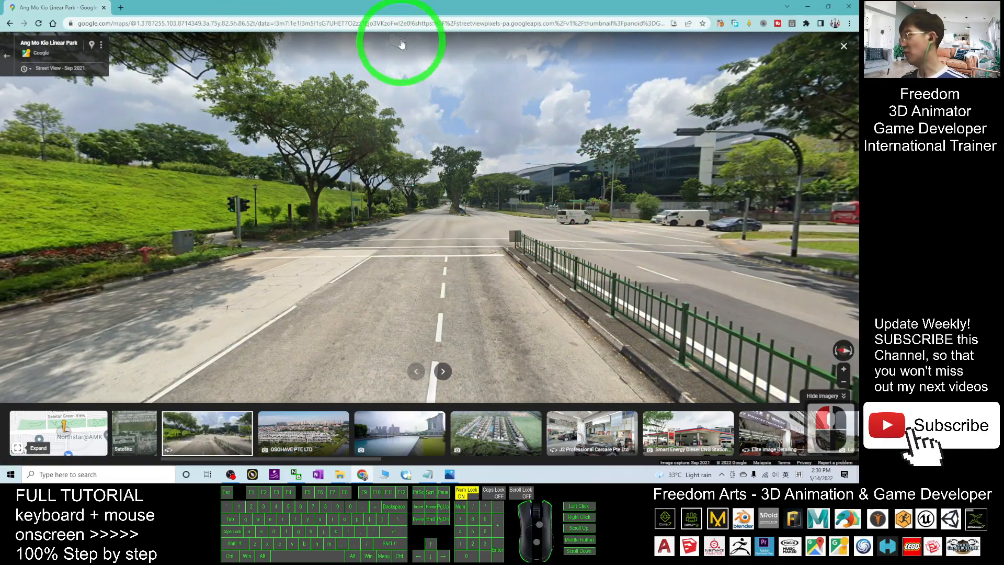
right_click(377, 23)
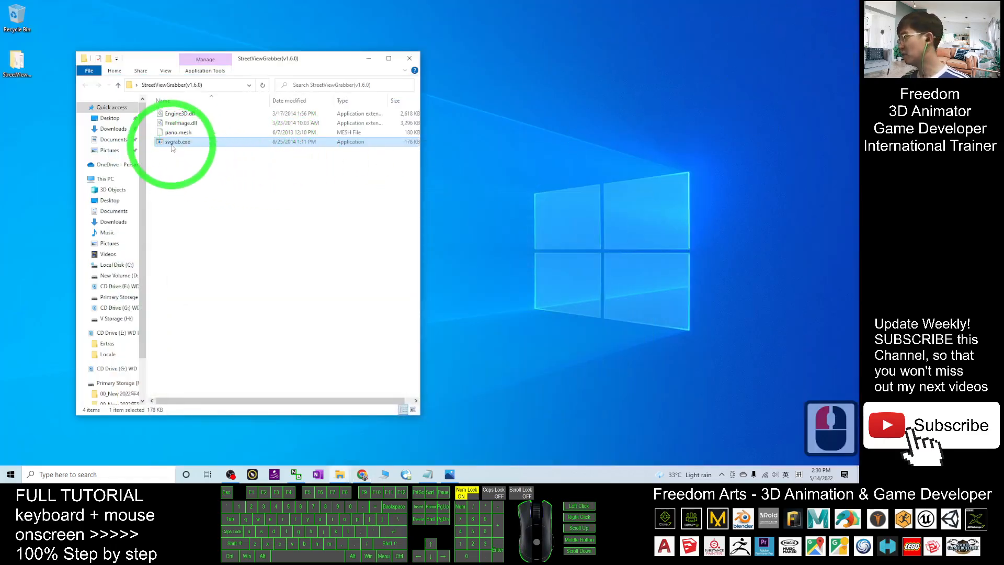
mouse_move(178, 141)
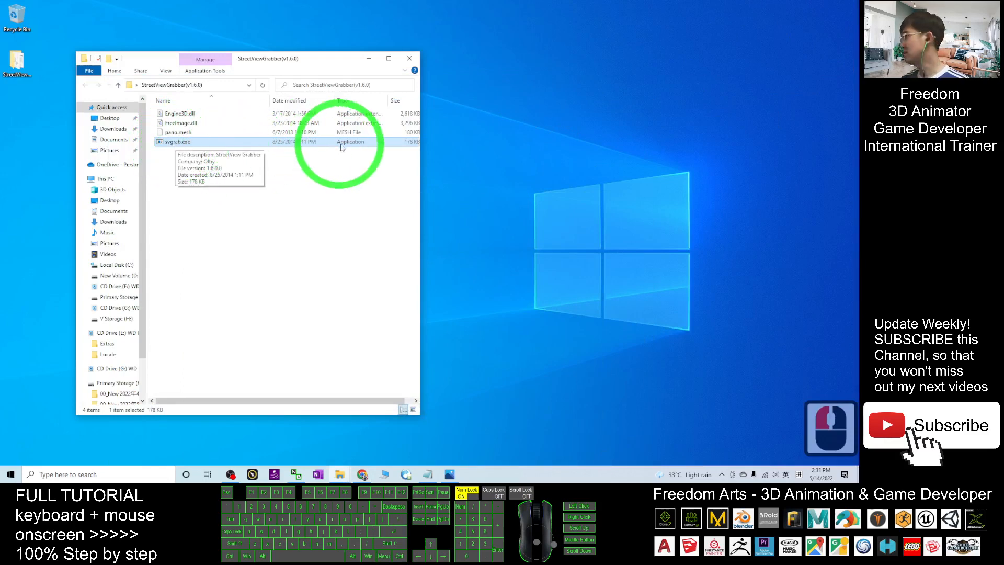
Launch svgrab.exe and set the panorama download quality in its preferences
double_click(178, 141)
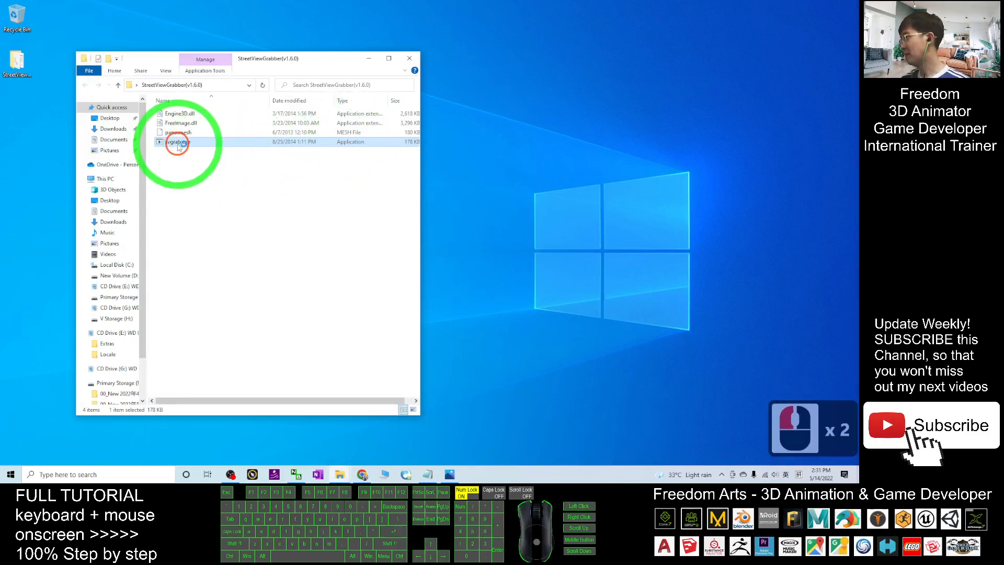
double_click(175, 141)
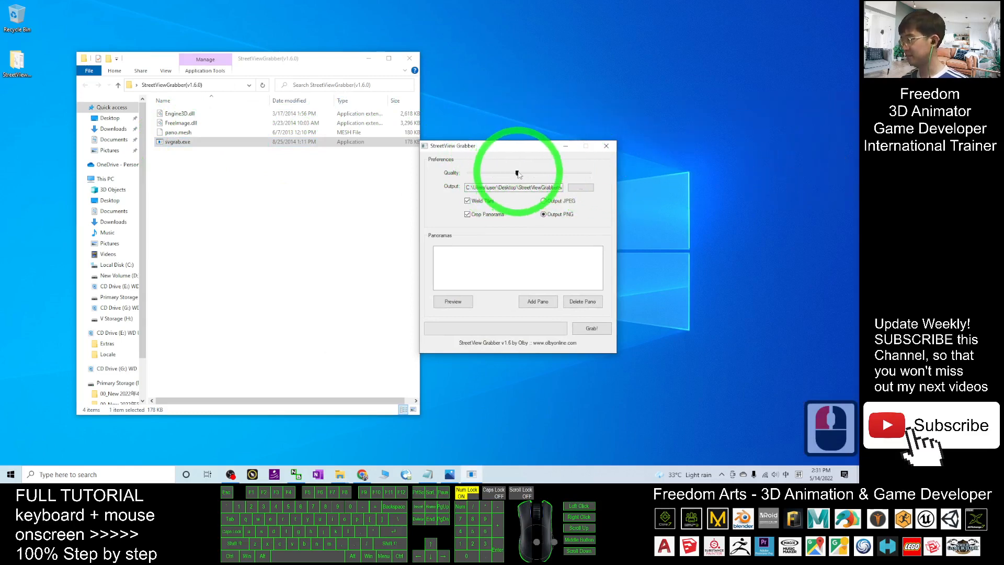
click(517, 173)
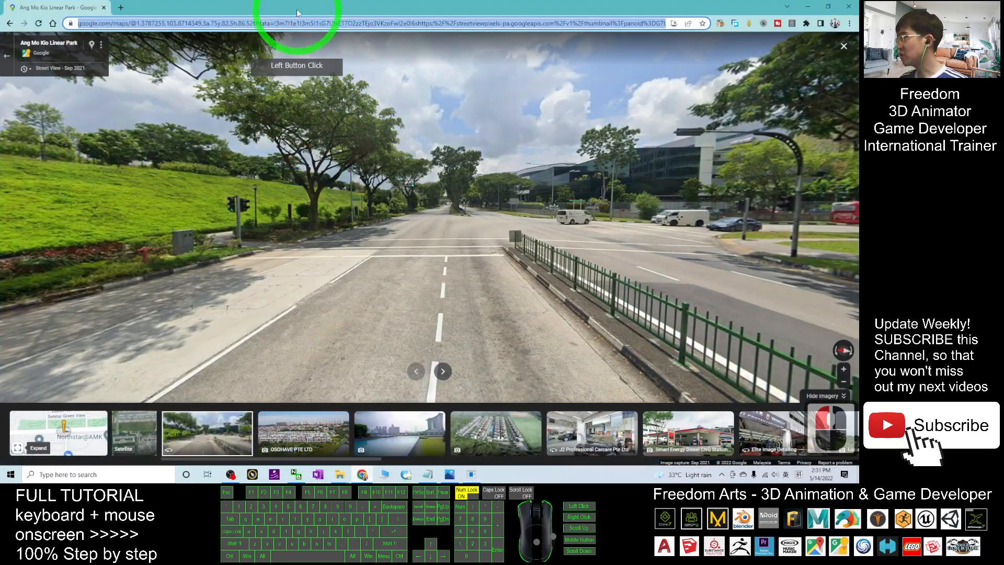
Copy the Street View page address from Chrome's address bar to the clipboard
right_click(289, 23)
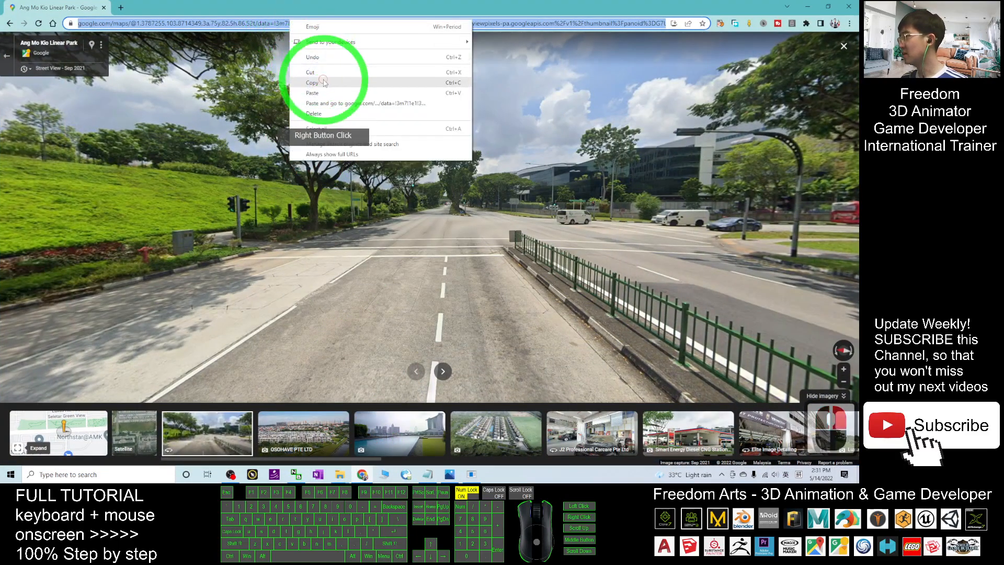
click(313, 81)
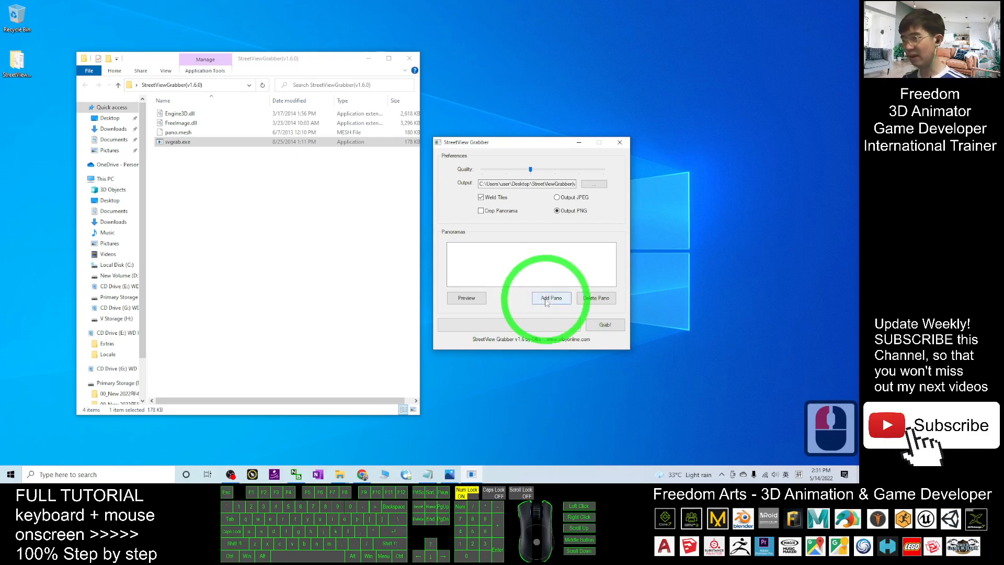
Add the panorama from the clipboard link and grab it, producing the Output folder
click(549, 298)
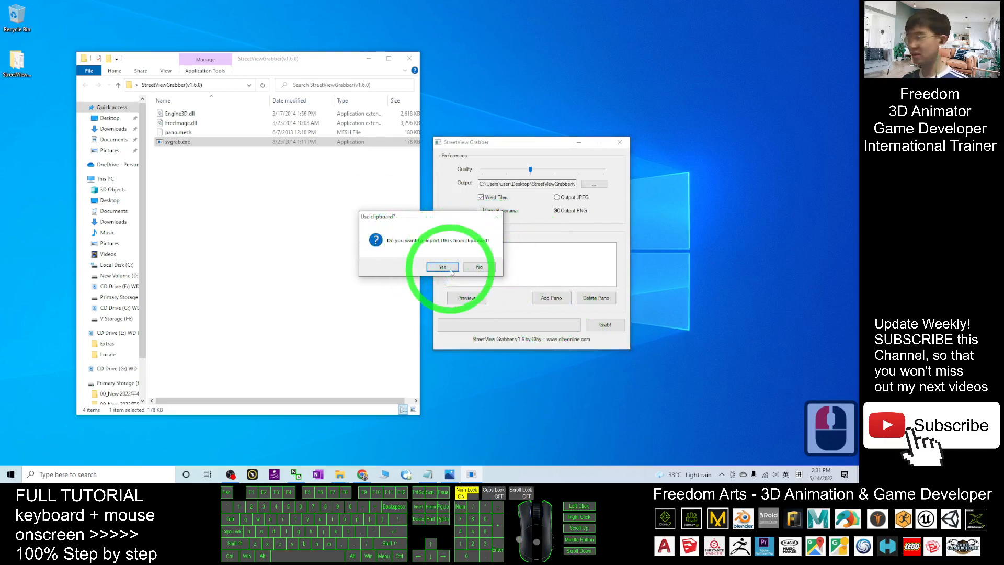
click(441, 267)
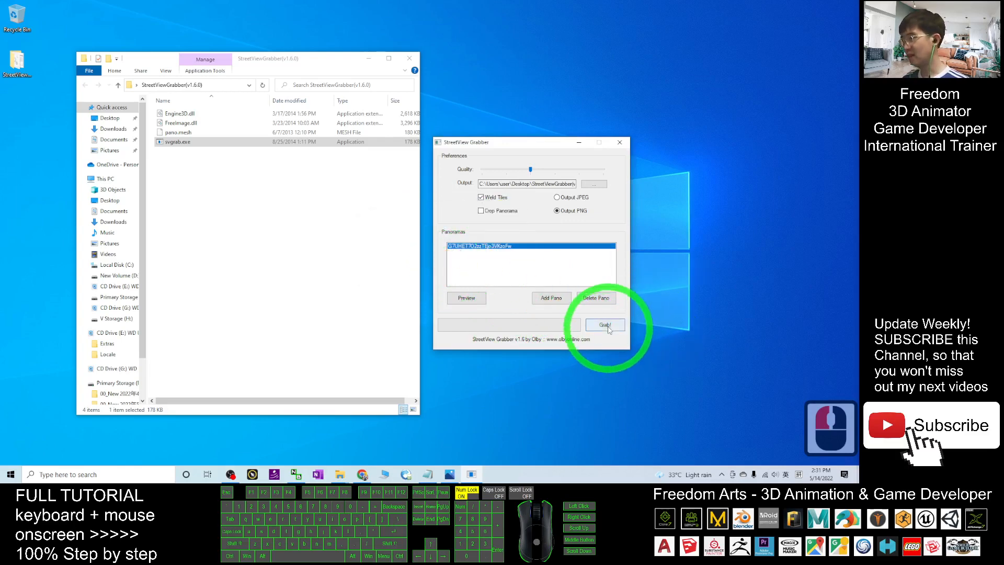
click(603, 324)
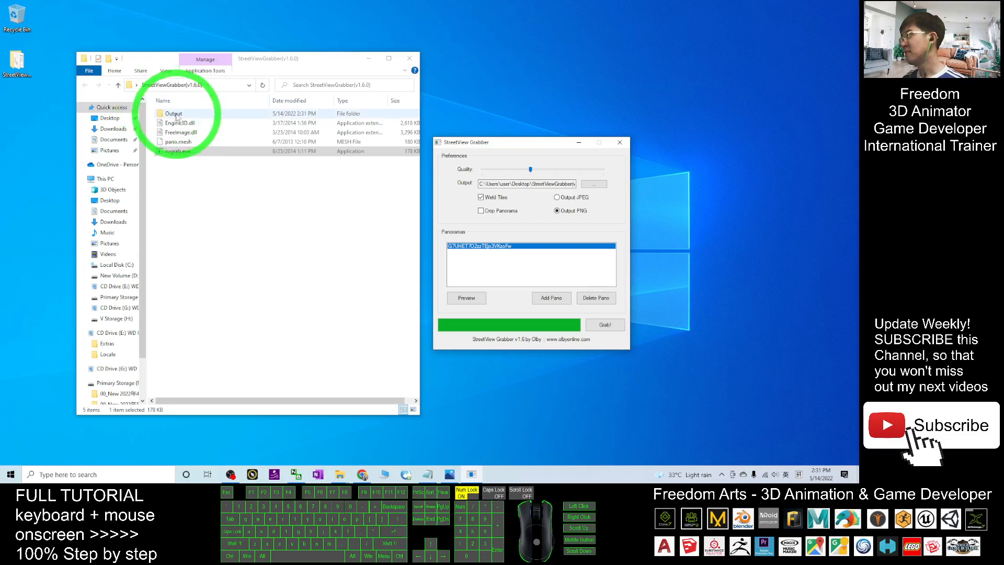
Open the welded panorama PNG from the Output folder in Photos and inspect it zoomed in and out
double_click(173, 113)
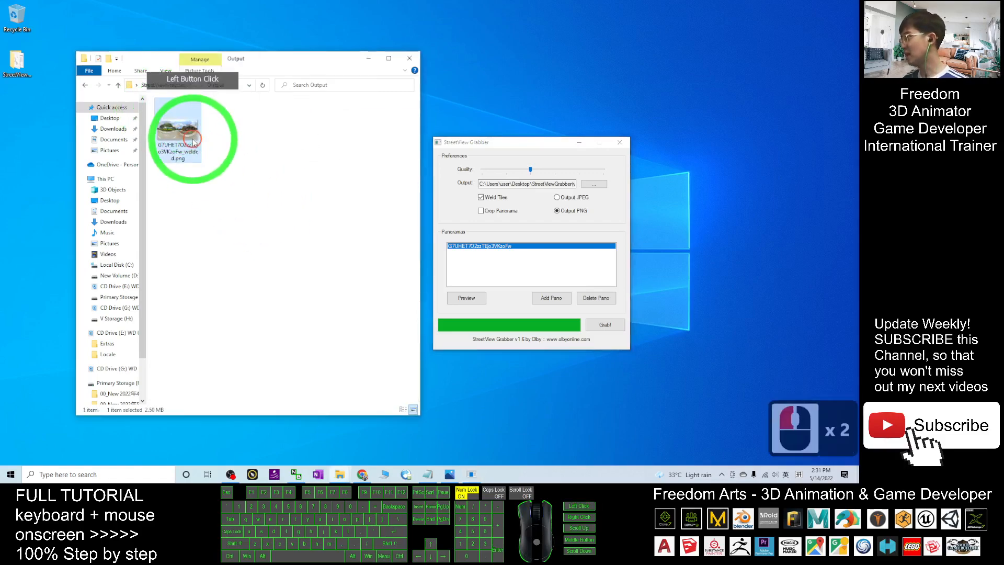
double_click(177, 124)
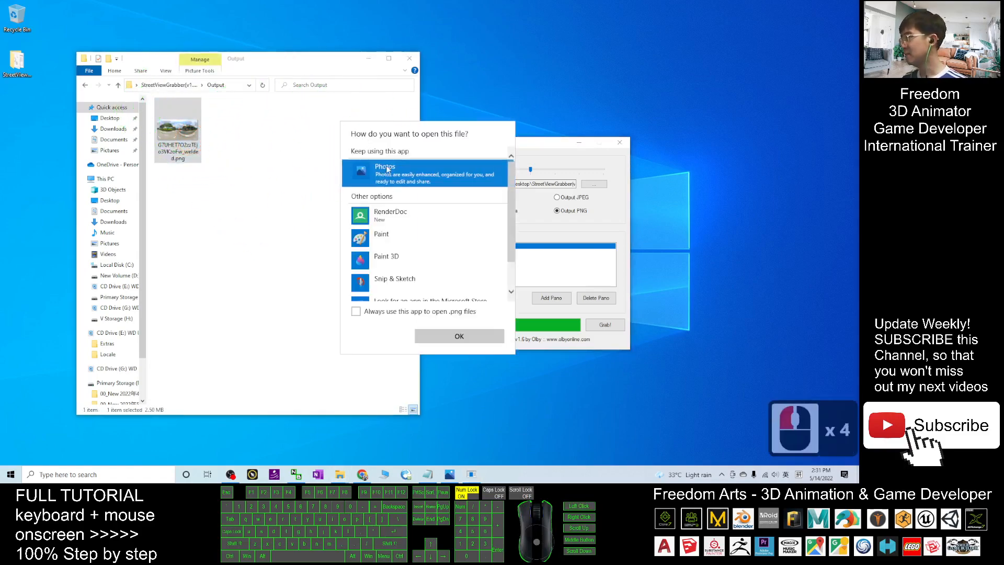
click(458, 336)
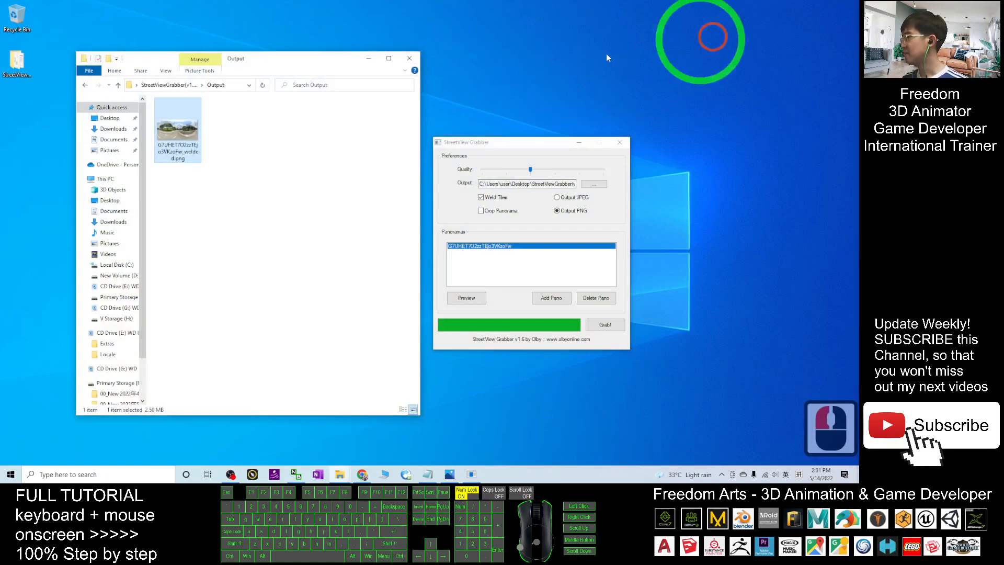
double_click(178, 123)
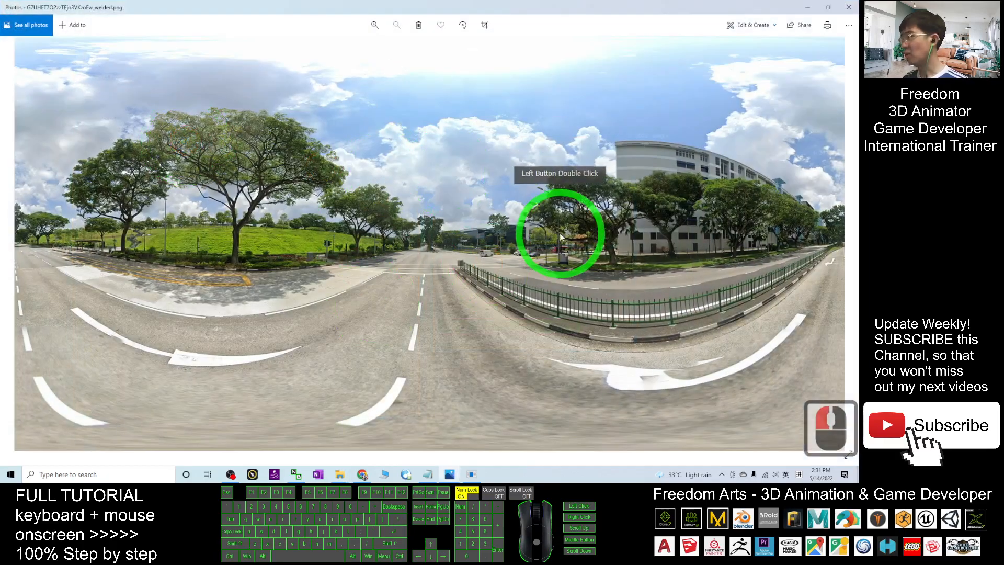
double_click(558, 233)
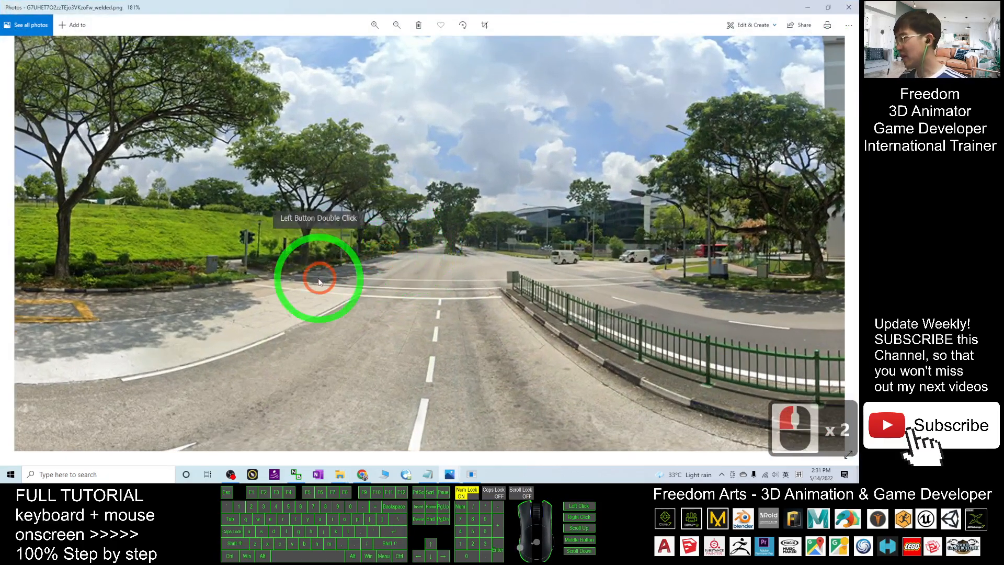
double_click(318, 281)
text(iclone)
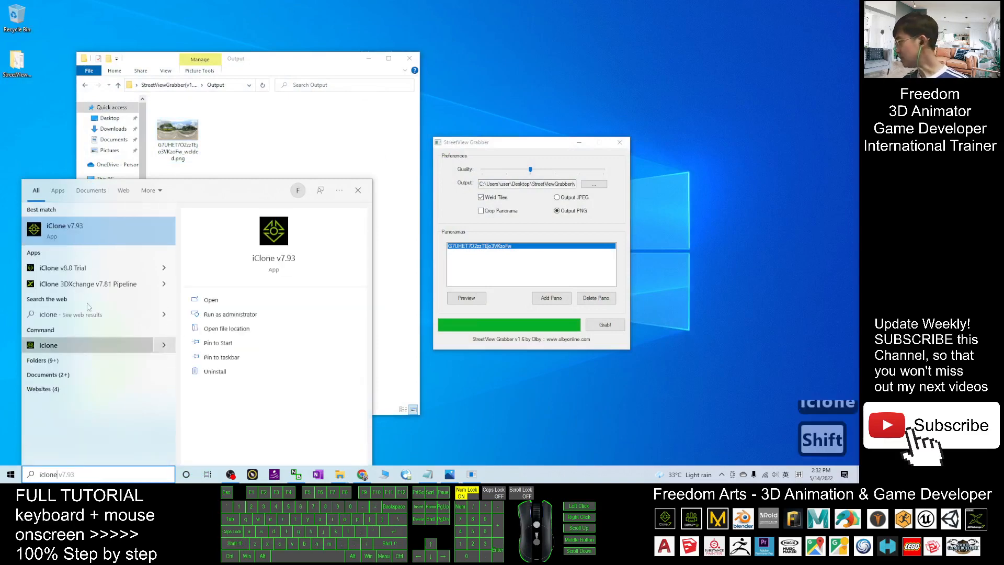
Launch iClone v8.0 Trial from the Windows search results
click(340, 252)
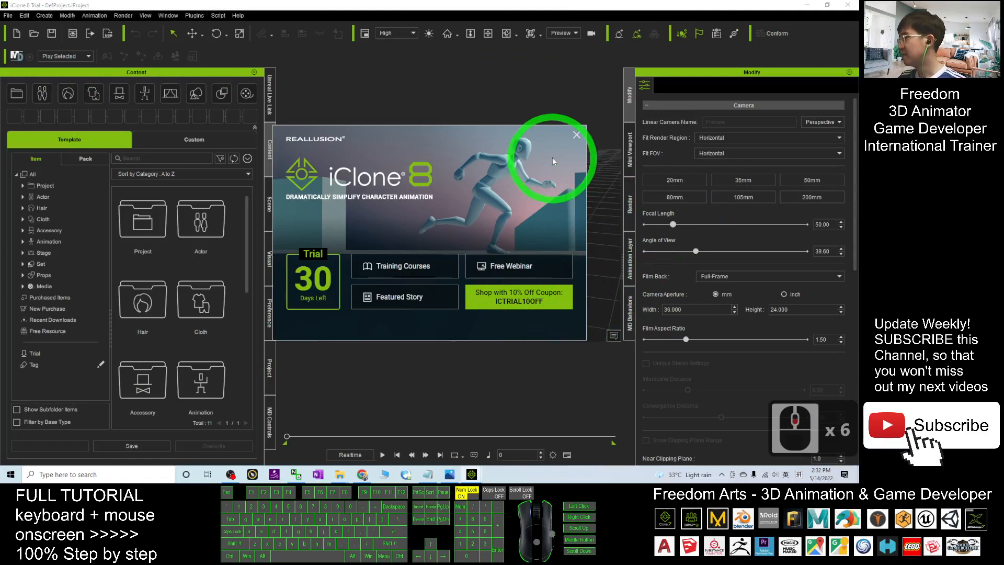
Dismiss the splash and add the Clear Day sky from Content > Set > Sky to the scene
click(575, 135)
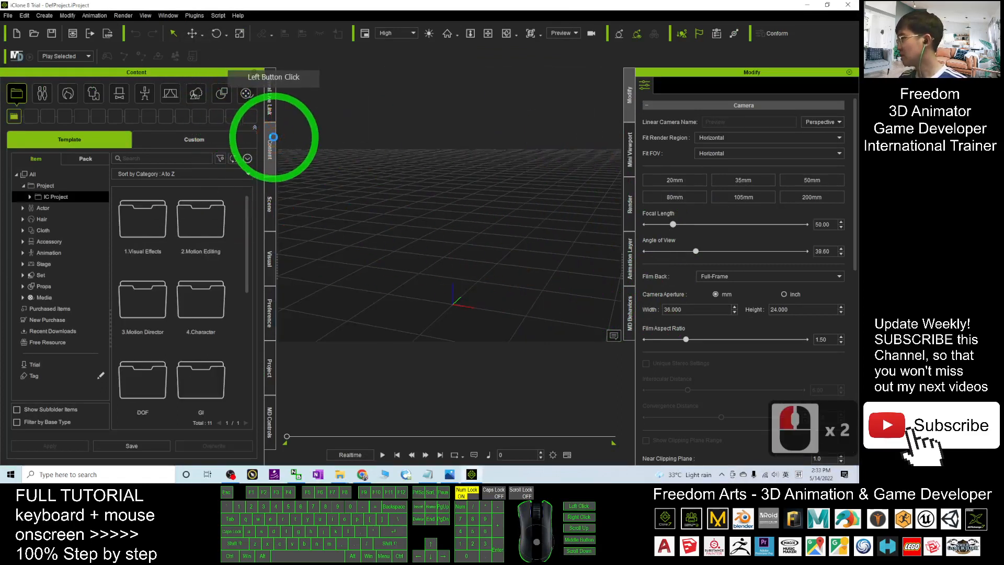
click(196, 93)
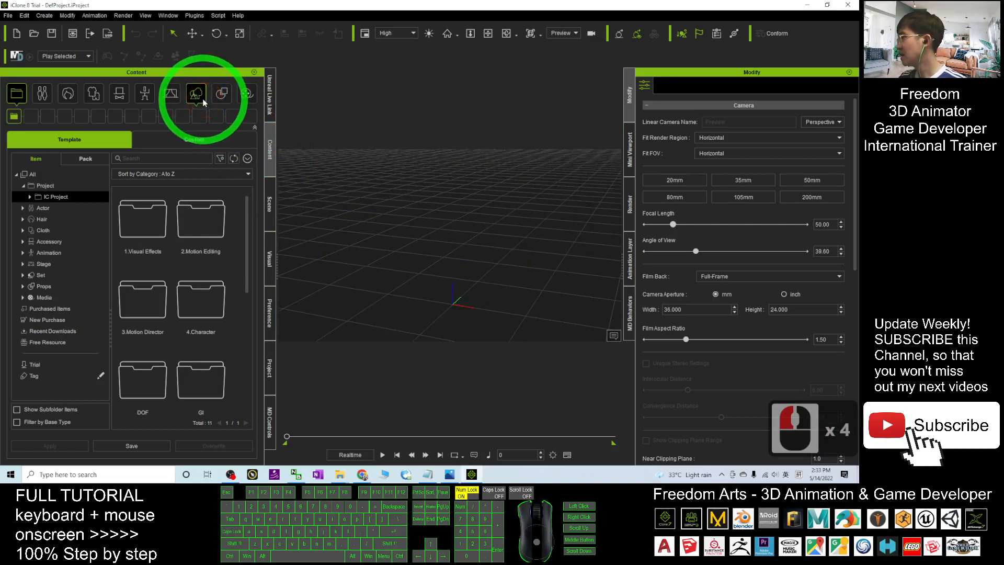
click(195, 94)
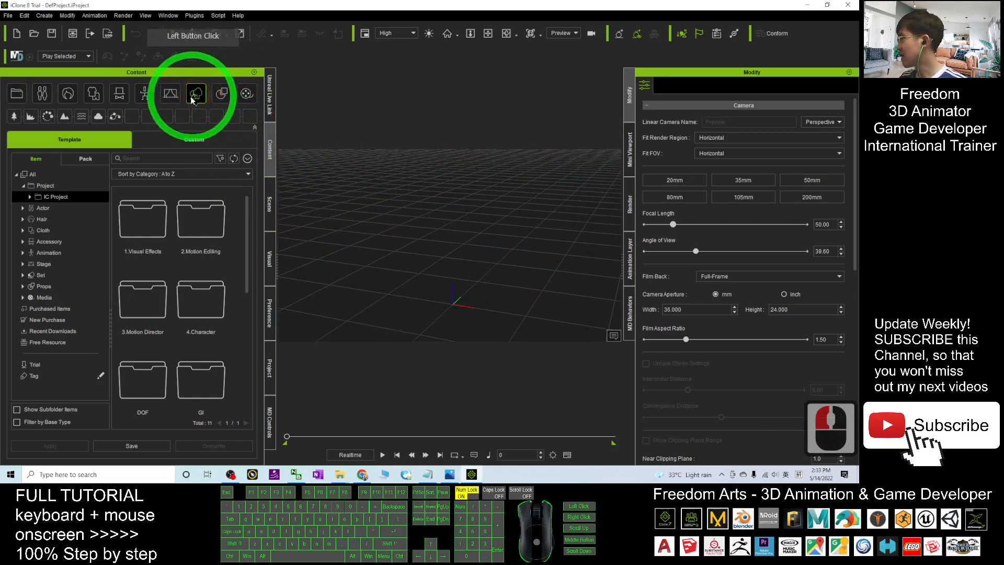
click(97, 116)
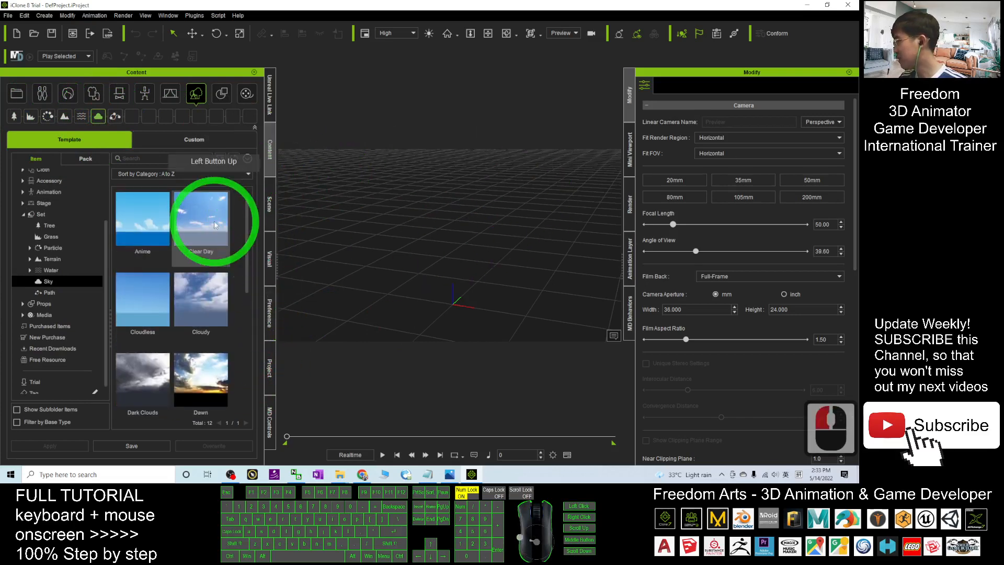
double_click(201, 218)
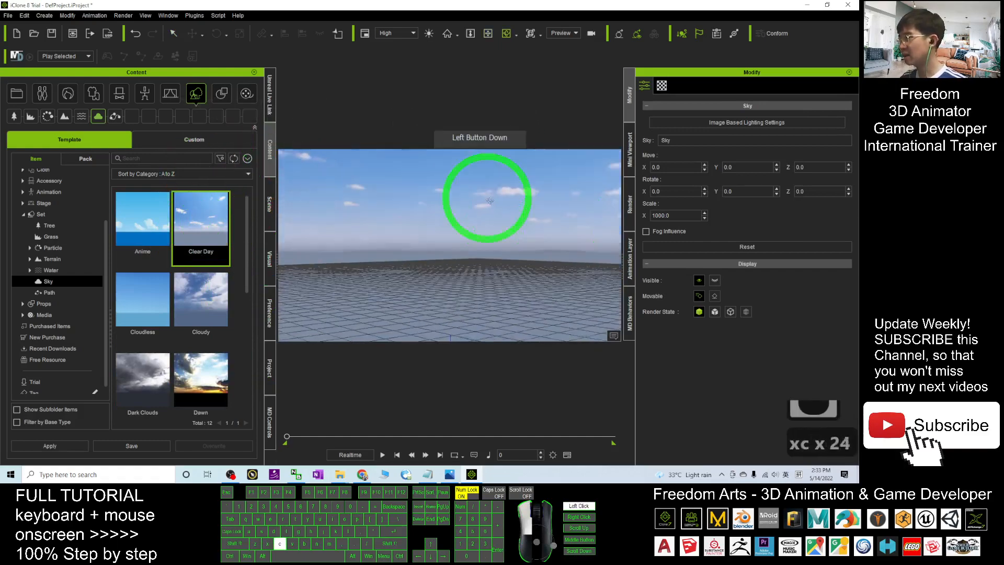
drag(489, 199, 377, 217)
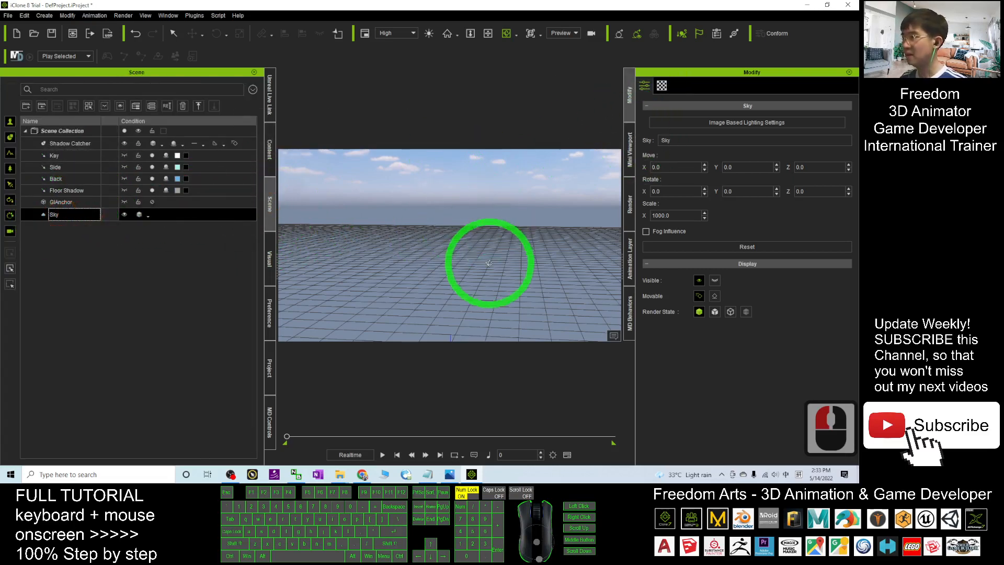
Replace the sky's Diffuse texture with the downloaded Street View panorama PNG
click(661, 85)
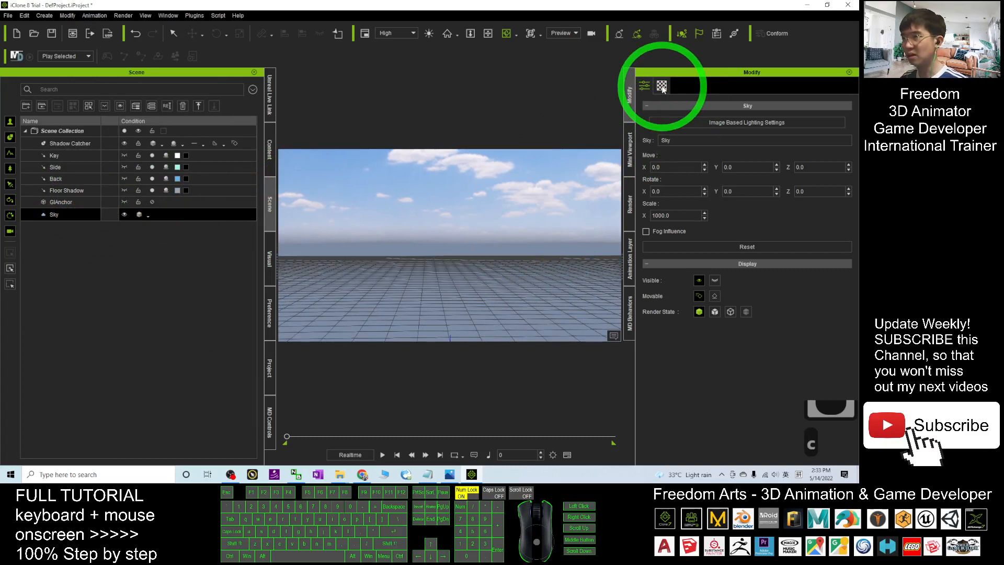
click(663, 86)
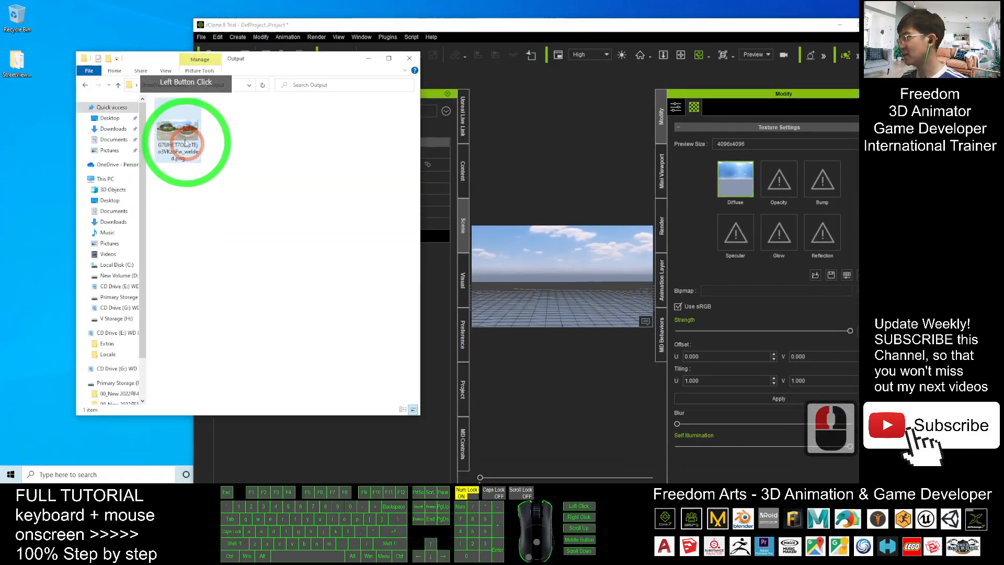
drag(177, 125, 735, 173)
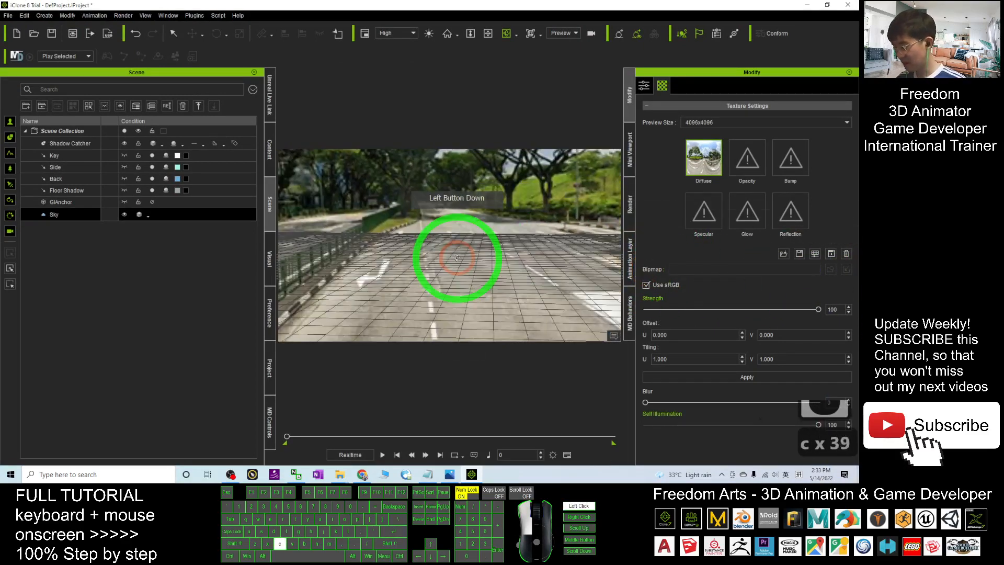
drag(457, 258, 481, 286)
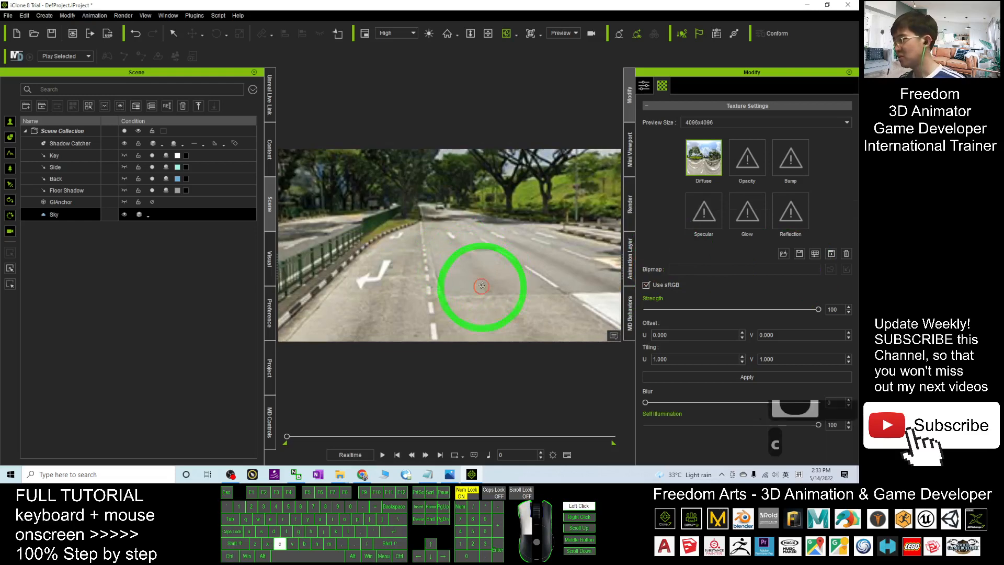
drag(481, 285, 724, 296)
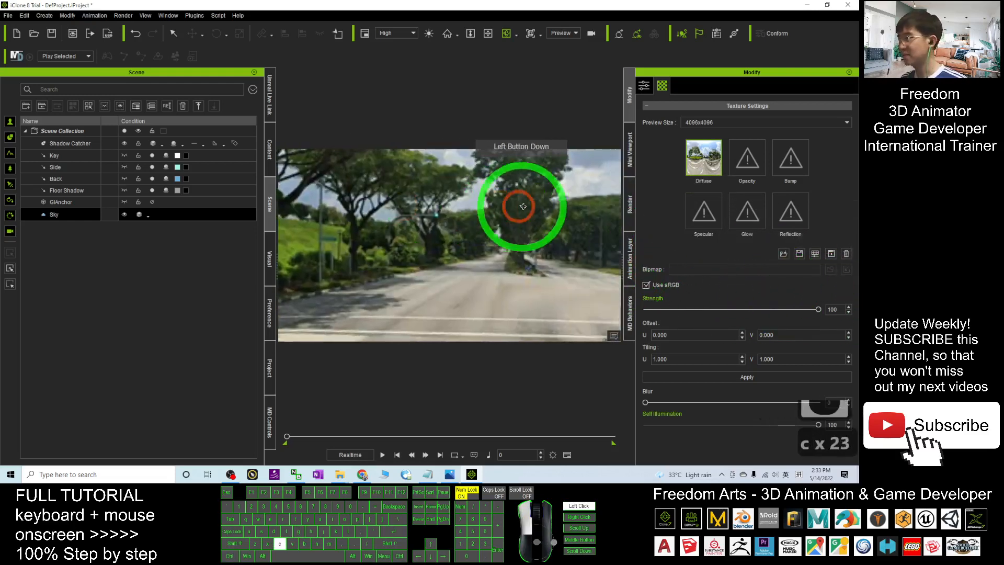
drag(522, 206, 844, 218)
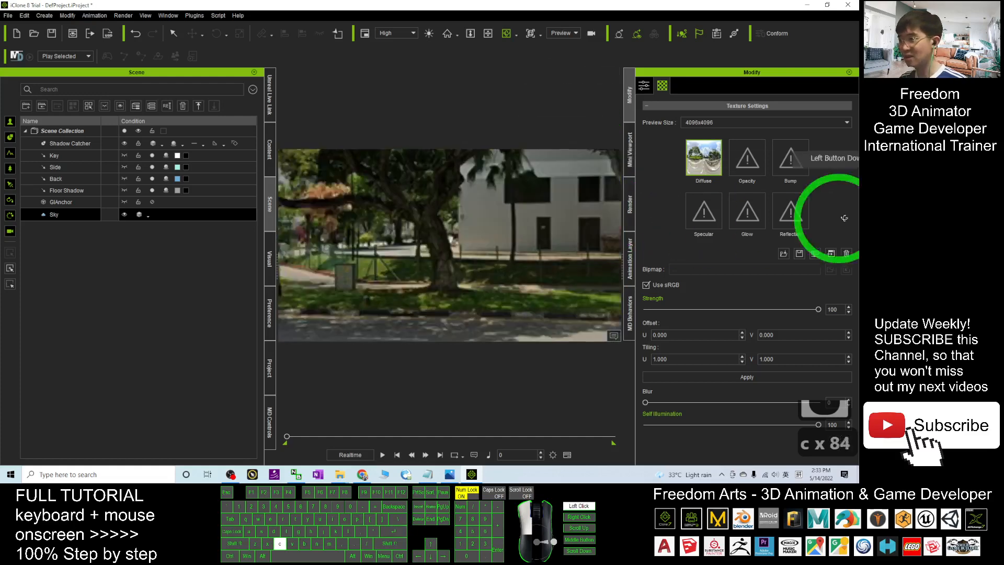
click(703, 157)
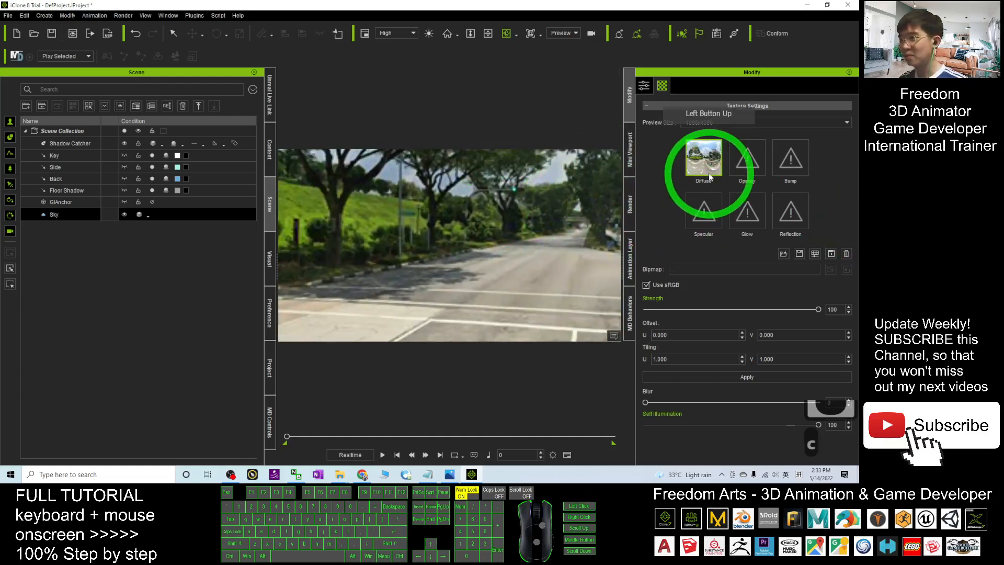
click(704, 156)
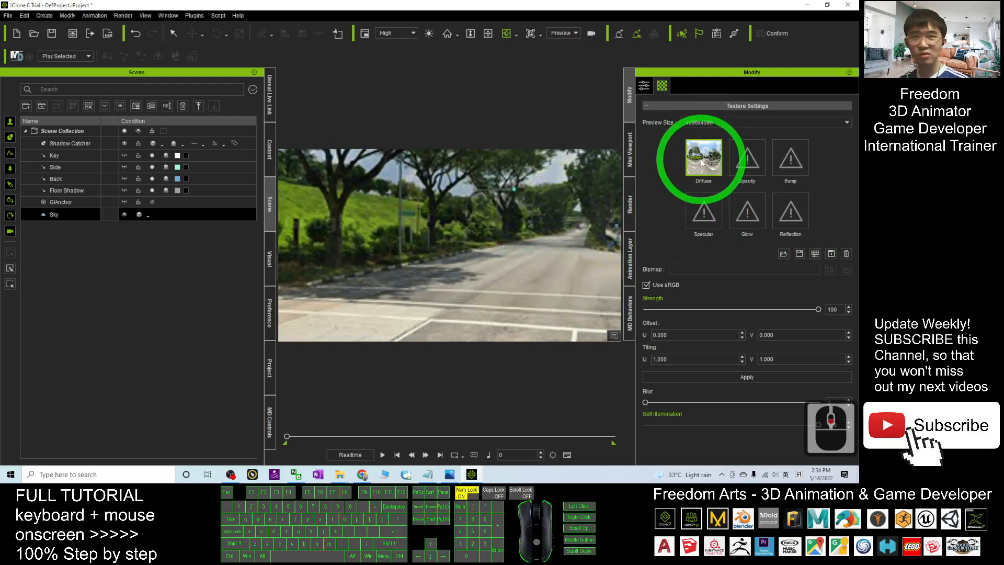
click(525, 223)
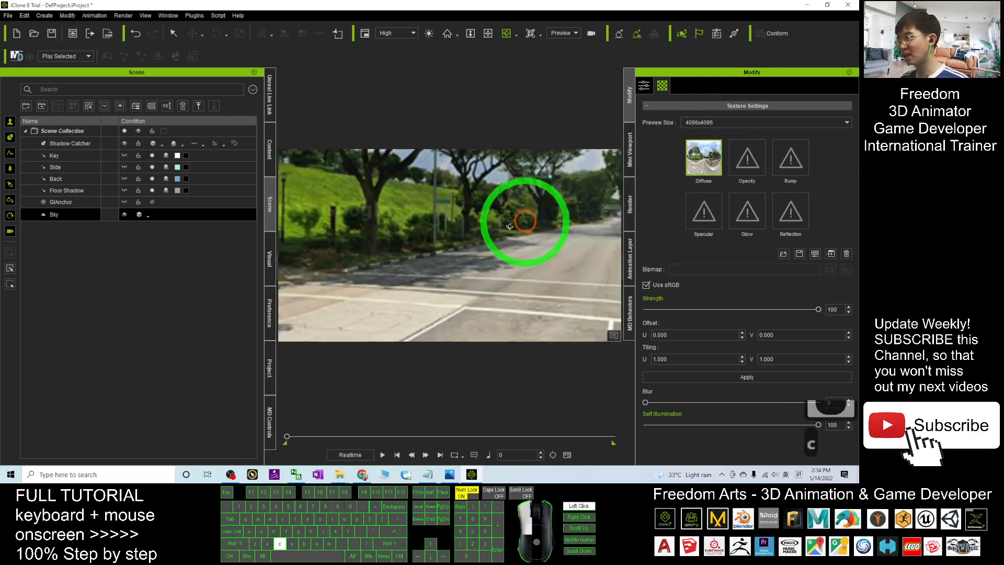
drag(525, 223, 256, 224)
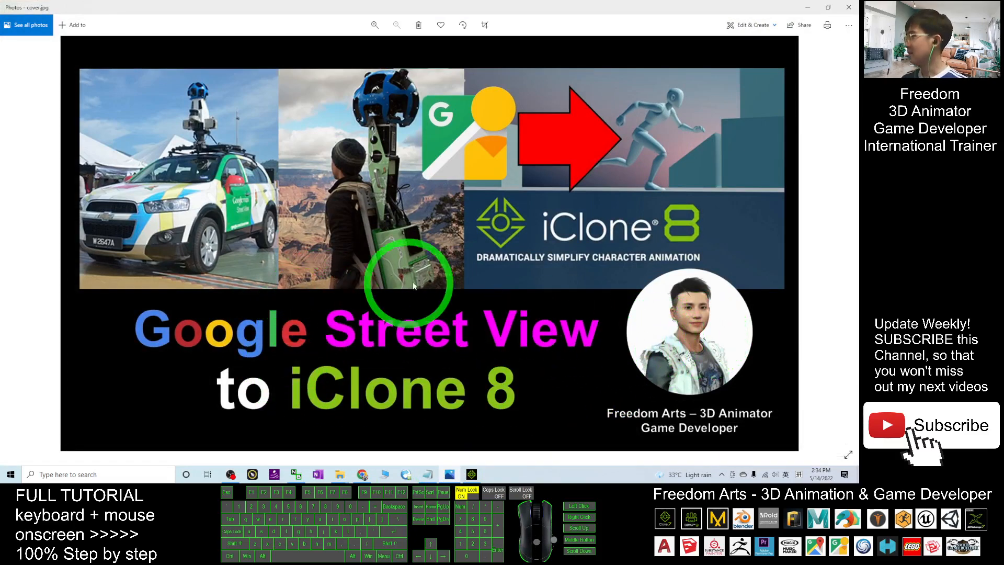
mouse_move(483, 275)
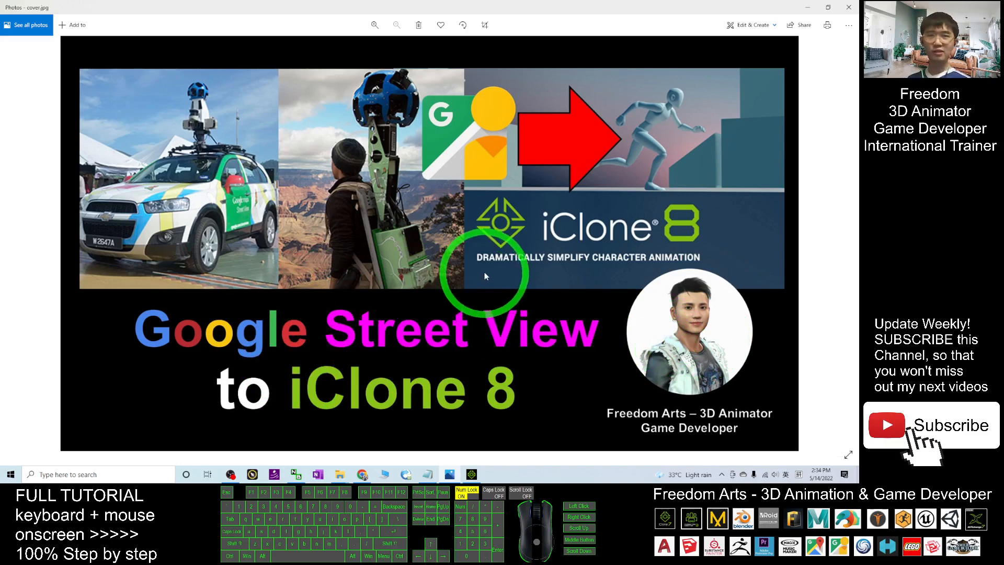